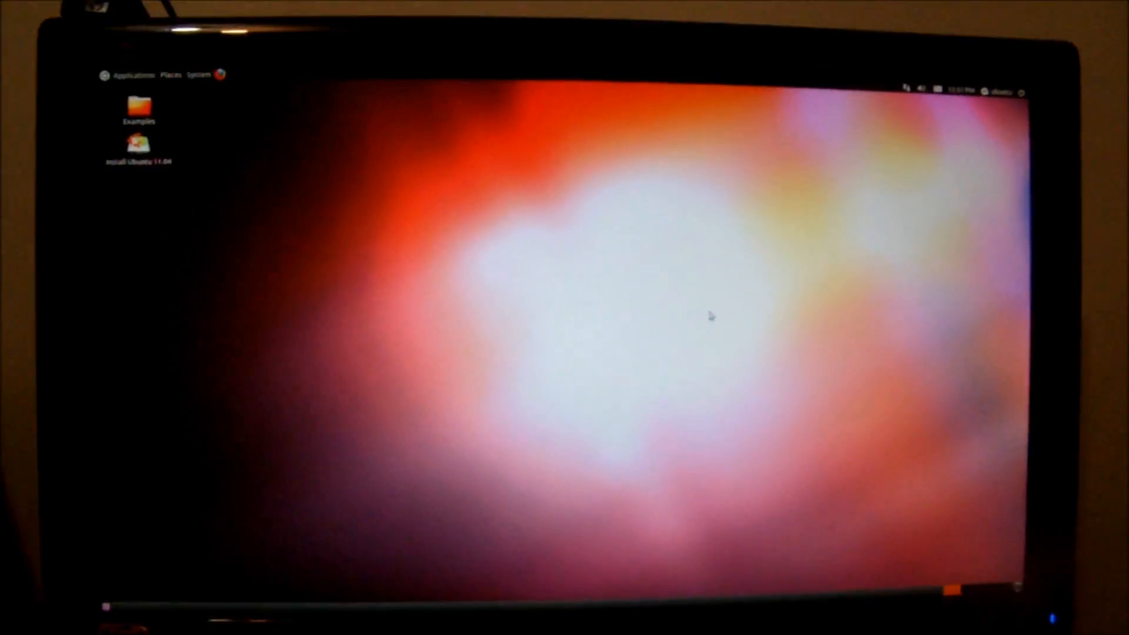
- Launch Firefox from the top-panel launcher beside the System menu
{"action": "left_click", "coordinate": [132, 74]}
{"action": "type", "text": "youtube"}
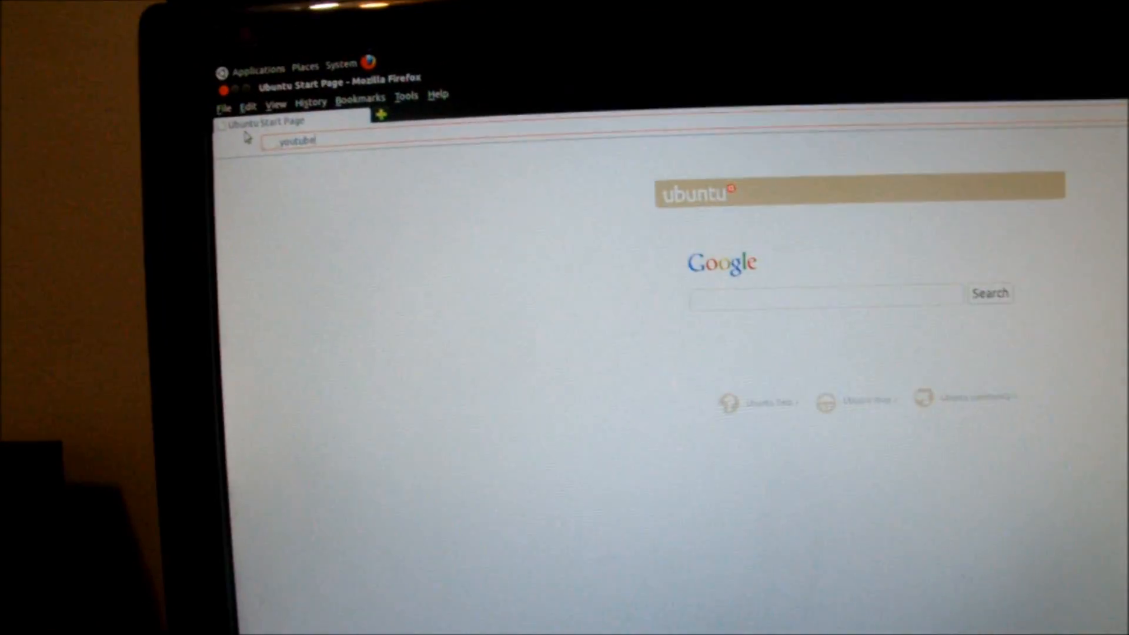
- Submit 'youtube' in the address bar to load the YouTube homepage
{"action": "key", "text": "Return"}
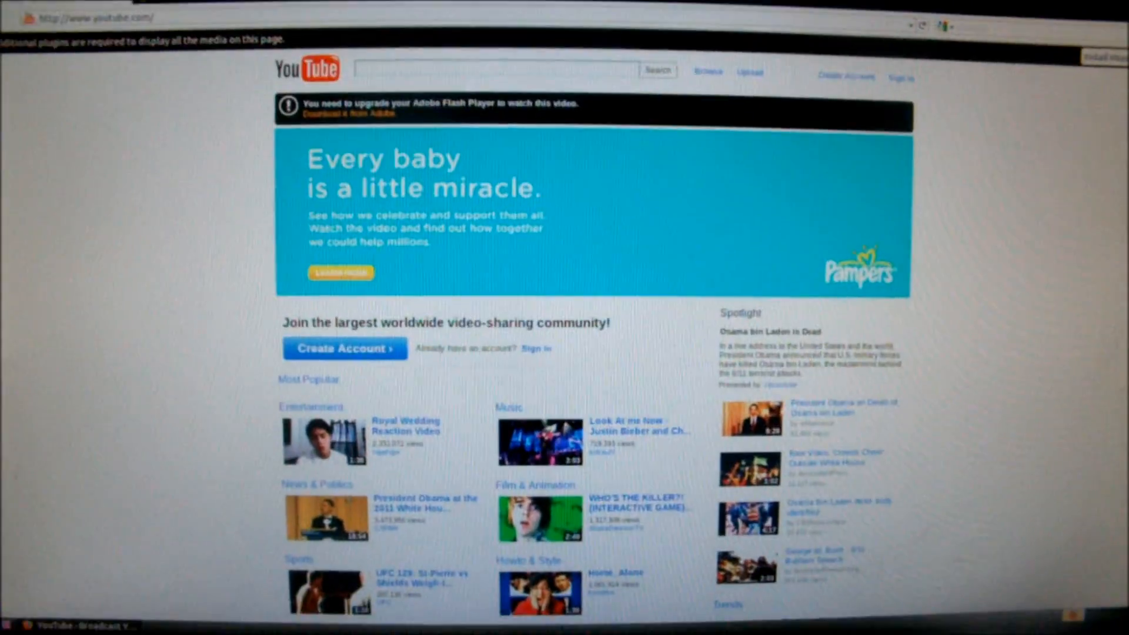
- Scroll down the YouTube homepage to the Most Popular videos and Spotlight list
{"action": "scroll", "scroll_direction": "down", "scroll_amount": 3}
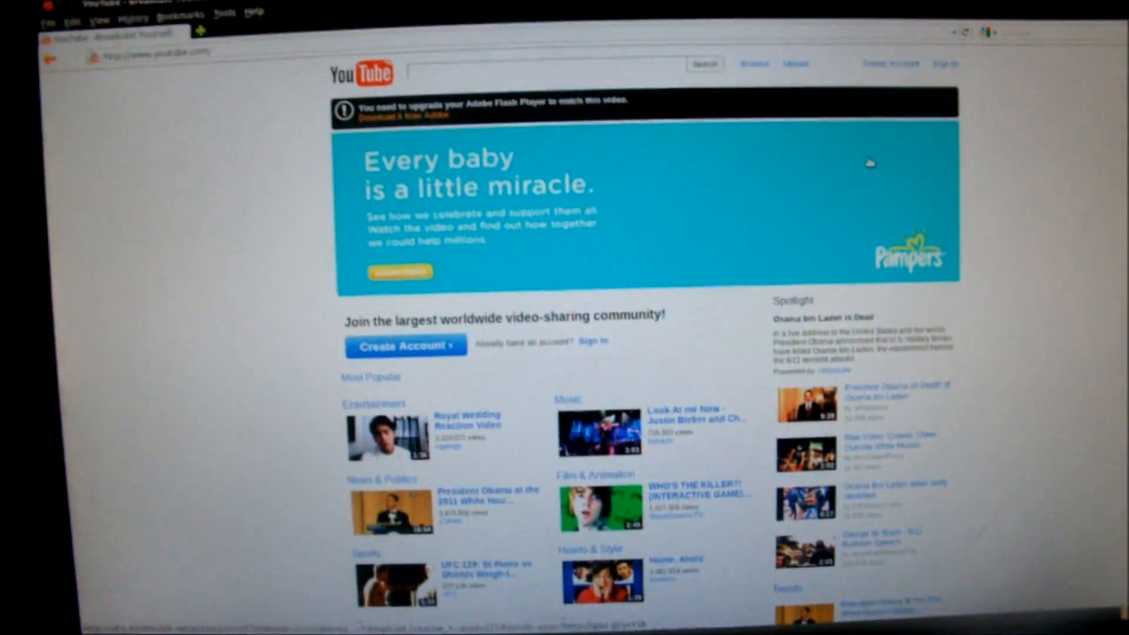
{"action": "scroll", "scroll_direction": "down", "scroll_amount": 3}
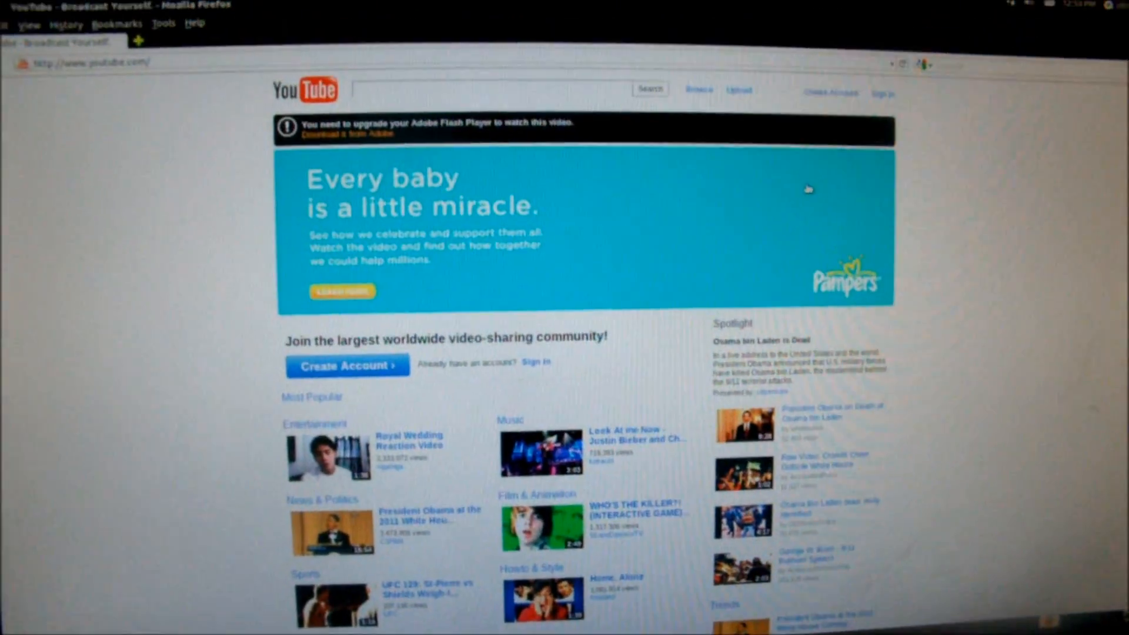
{"action": "scroll", "scroll_direction": "down", "scroll_amount": 3}
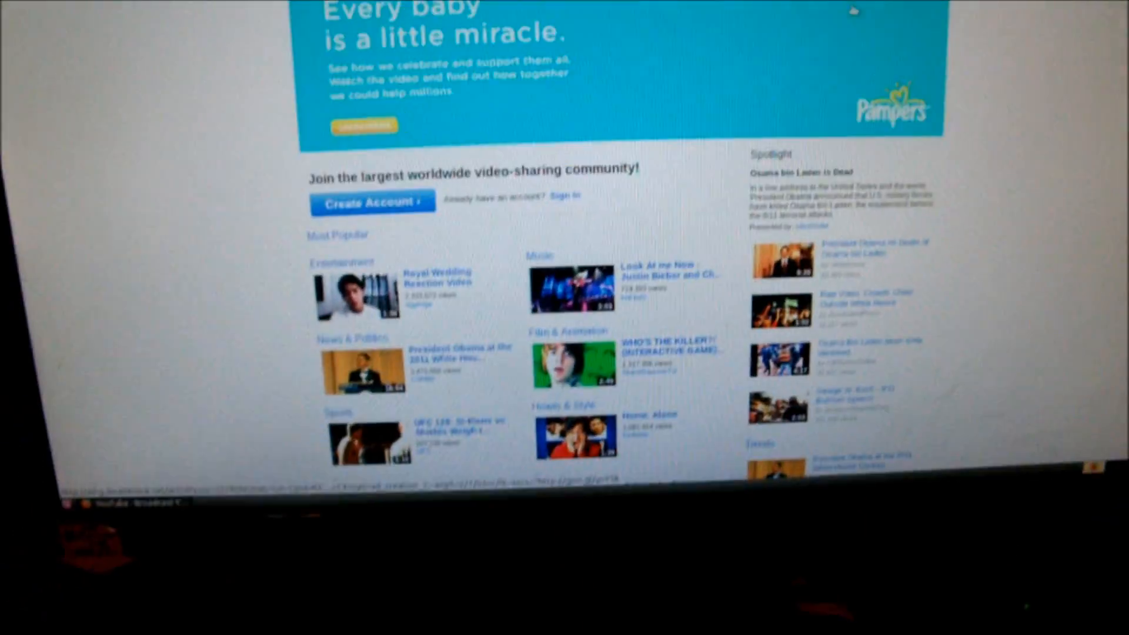